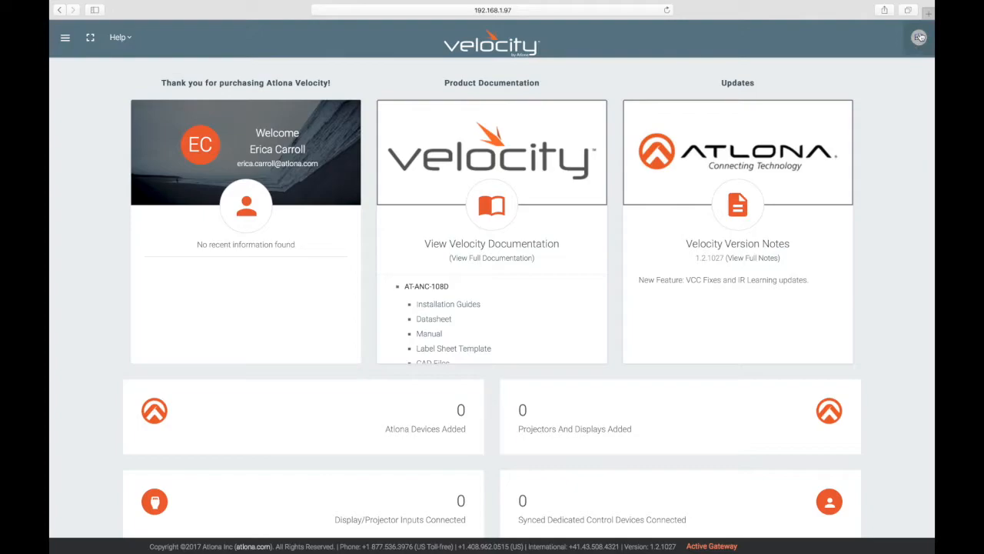
Reveal the account options (Profile, Users, Server Settings, View Logs, Logout) from the avatar.
click(920, 37)
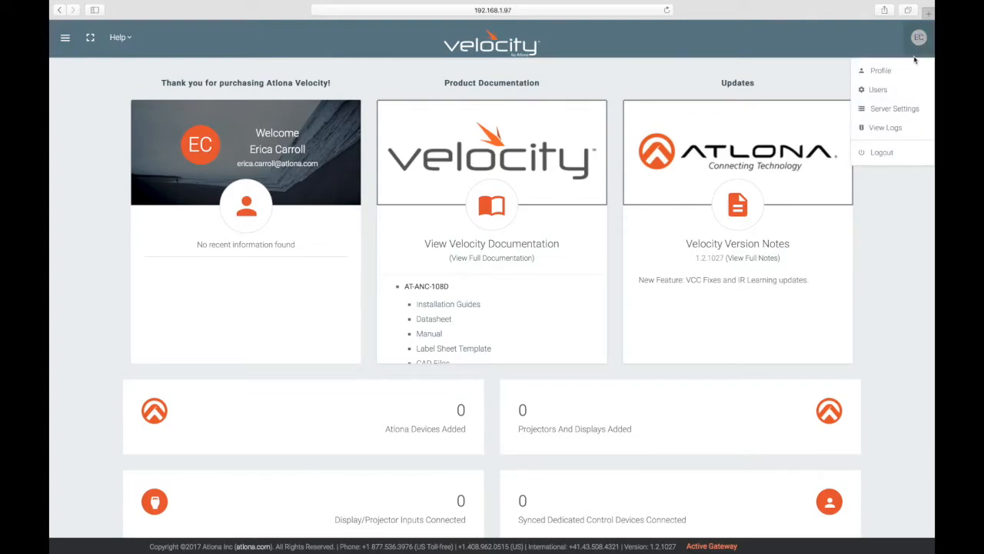
In Server Settings, rename the gateway from Gateway 1 to Atlona HQ.
click(894, 108)
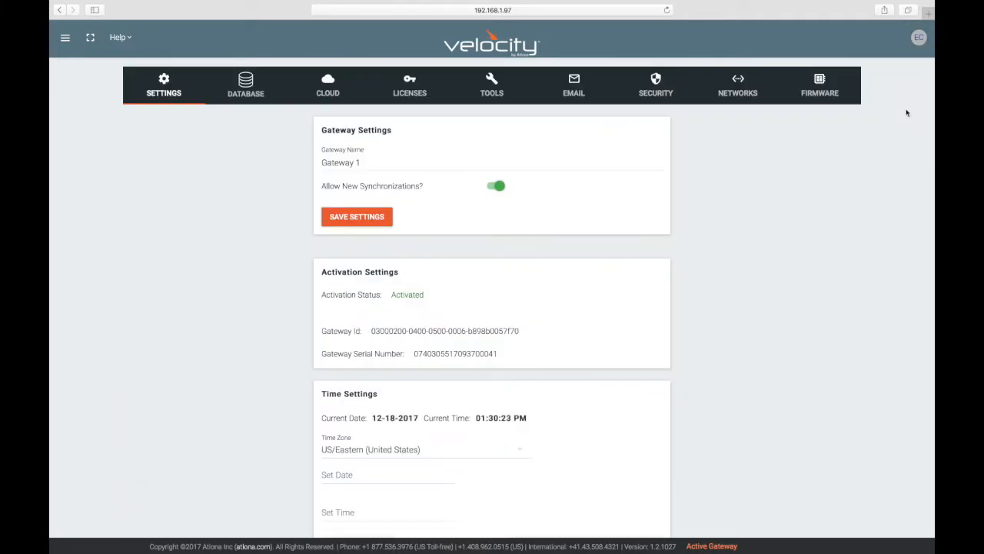
double_click(342, 163)
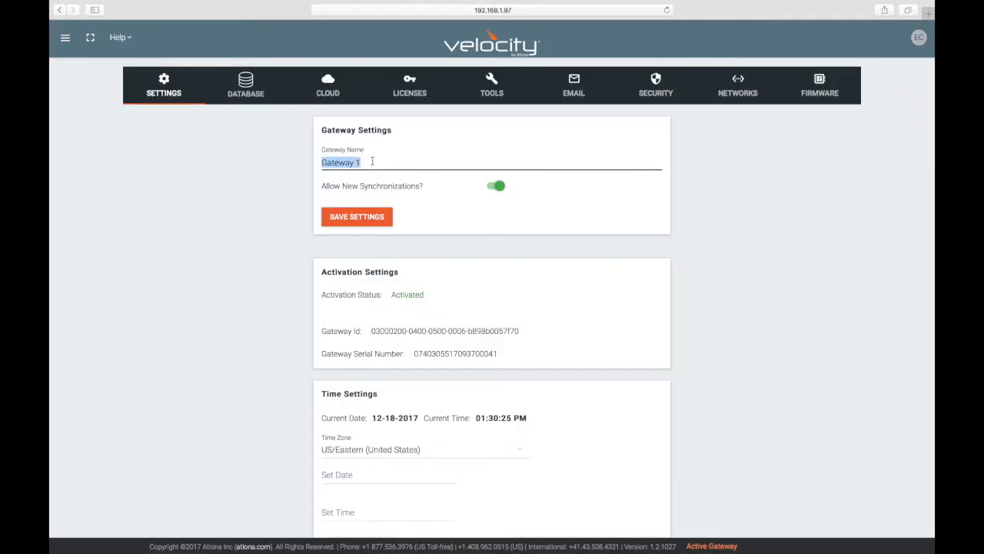
text(Atlona H)
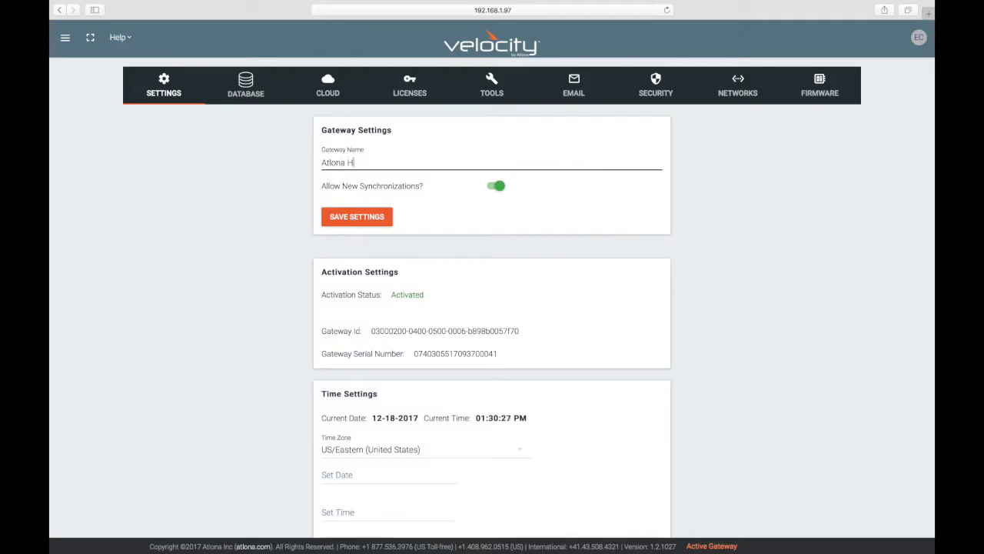
text(Q)
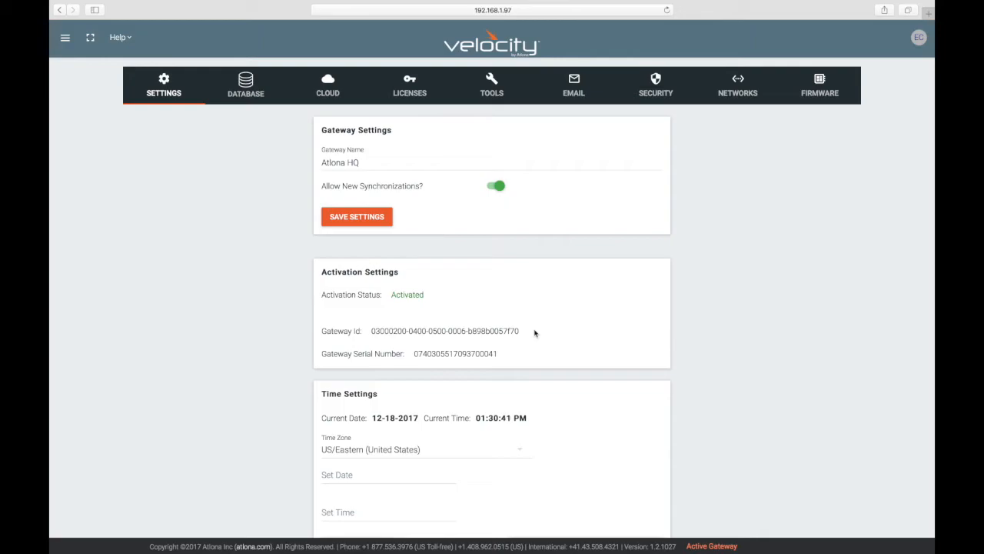
mouse_move(507, 359)
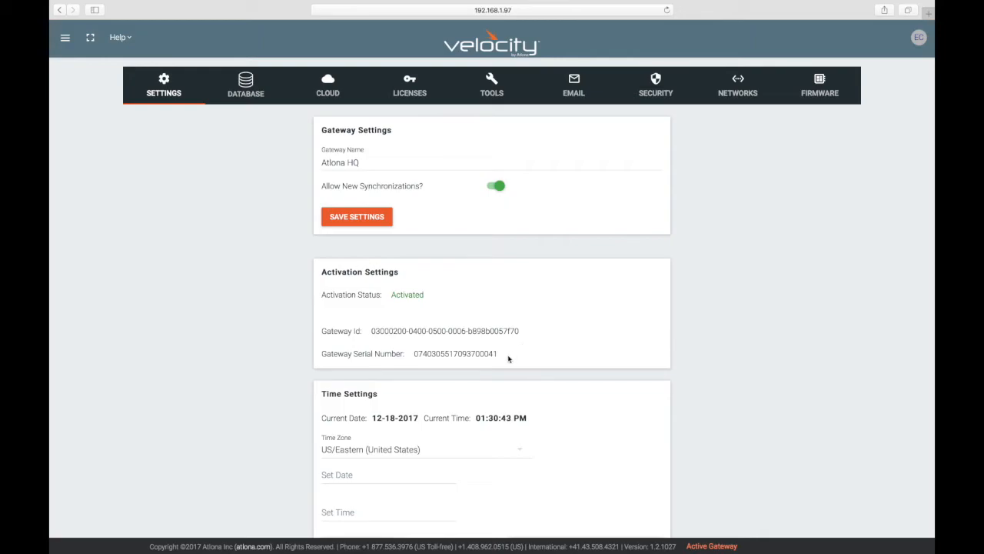
Set the date to 2017-12-18 and time to 1:30 pm, then save the time settings.
scroll(down, 3)
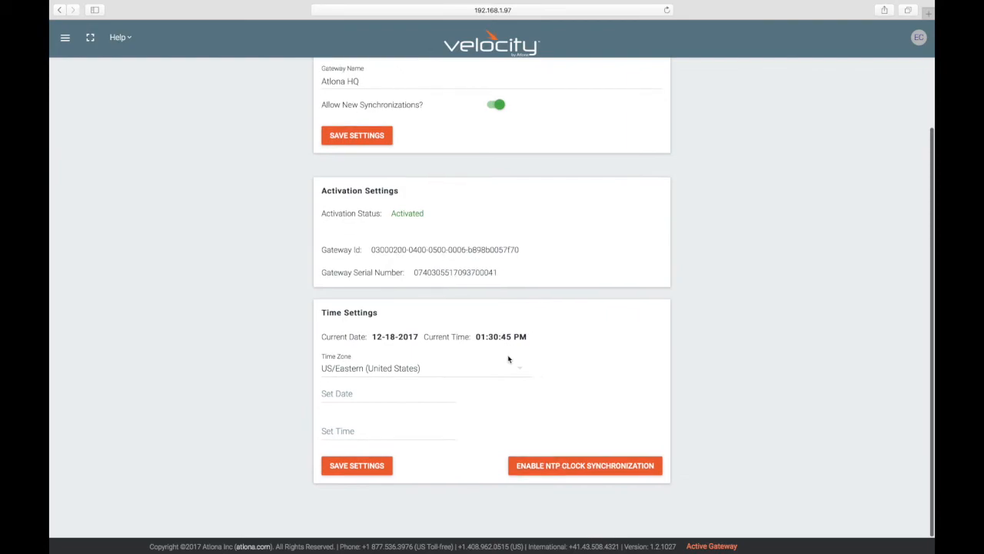
click(388, 393)
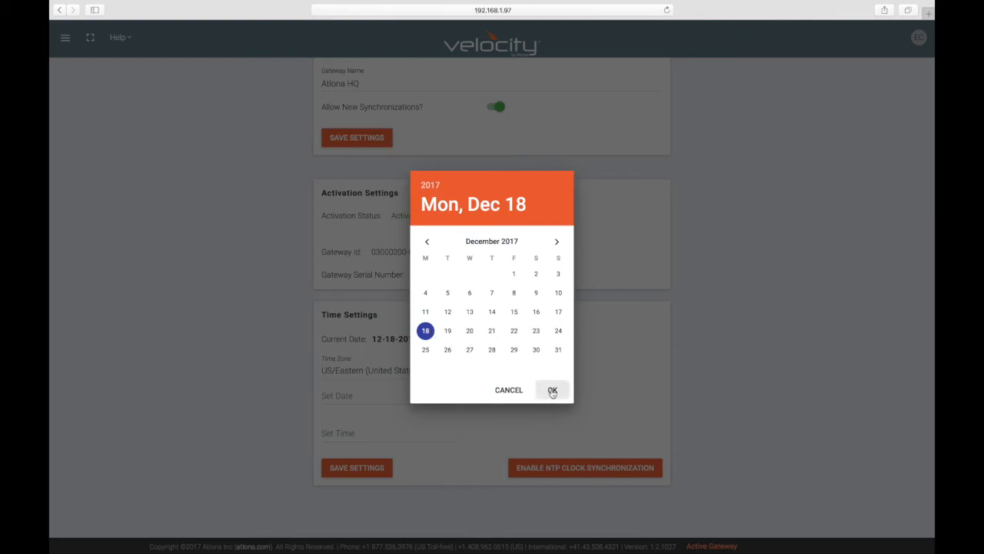
click(552, 391)
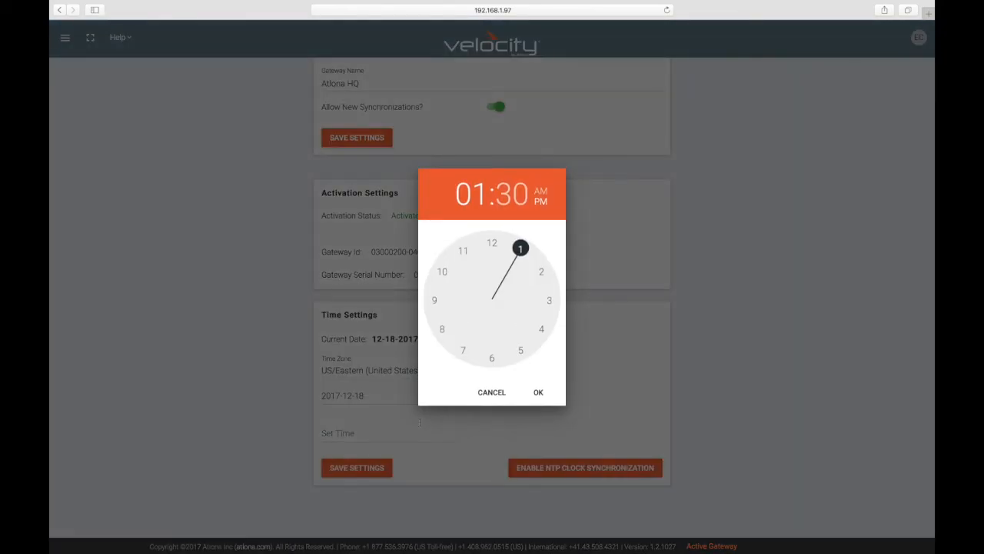
click(538, 392)
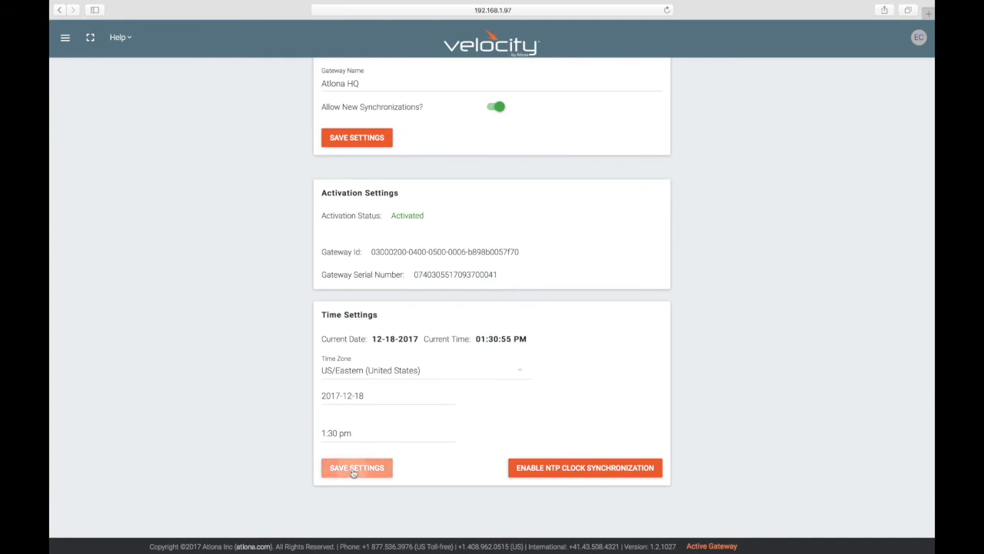
click(357, 467)
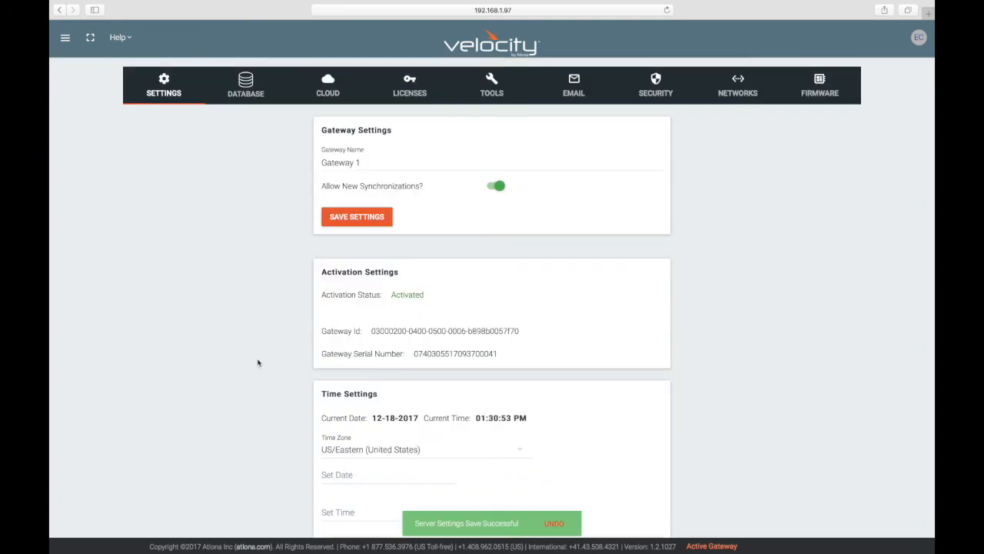